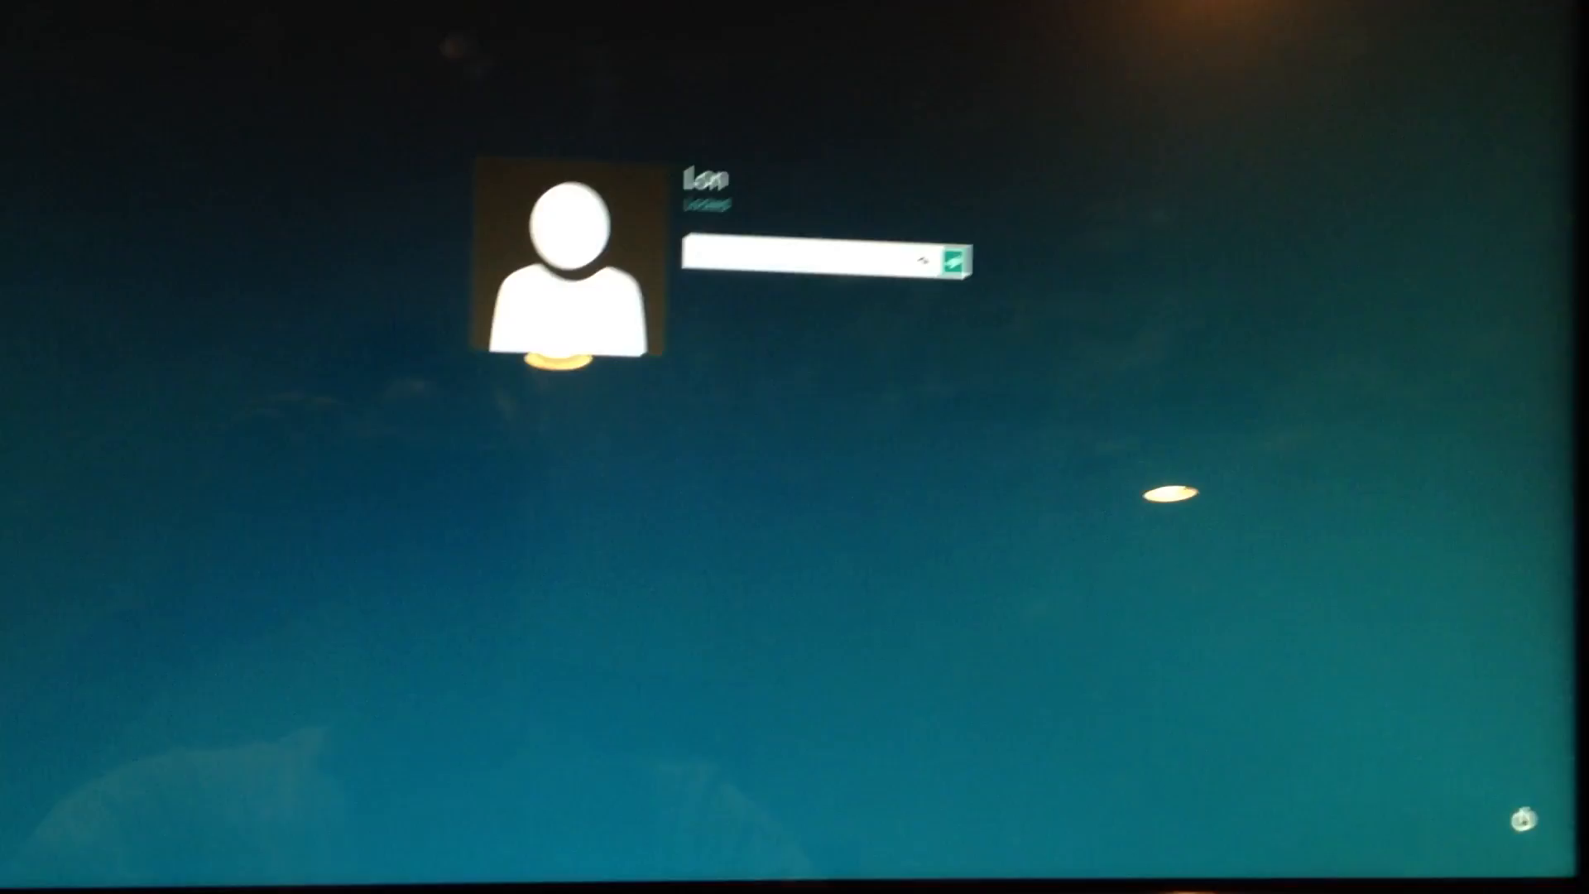
- Sign in with the entered password to reach the Start screen and its live tiles
{"action": "left_click", "coordinate": [953, 261]}
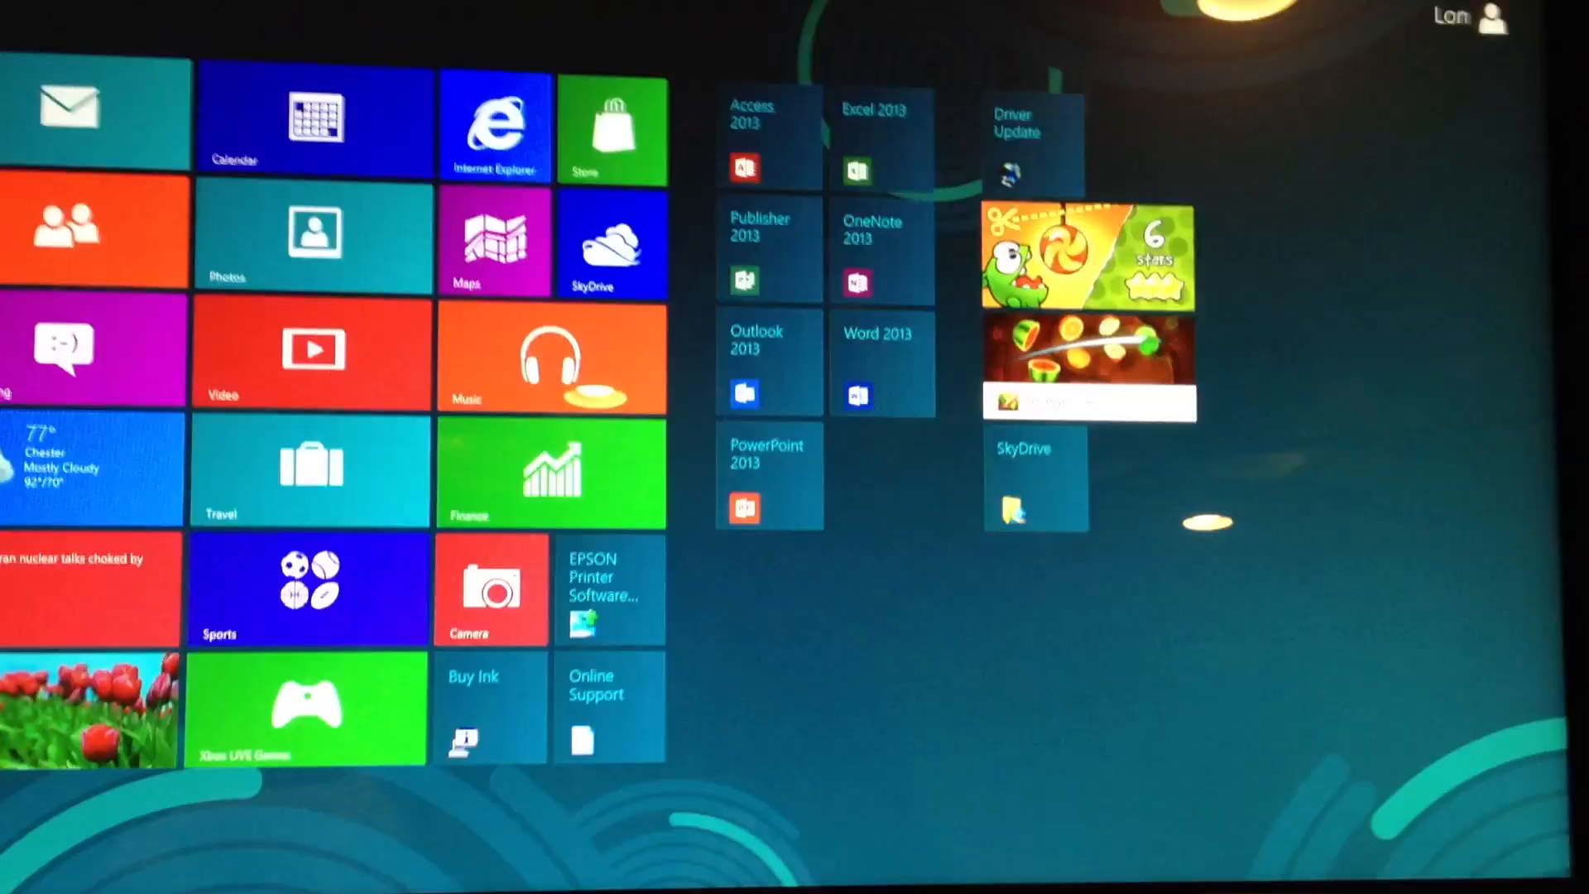